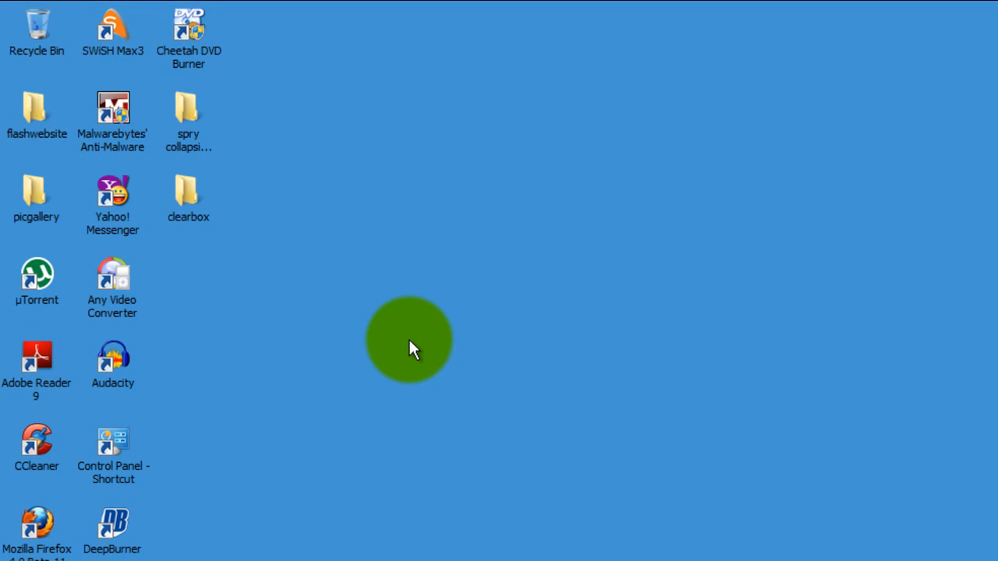
- Open the clearbox desktop folder and its clearbox_gallery page file in Dreamweaver
double_click(187, 195)
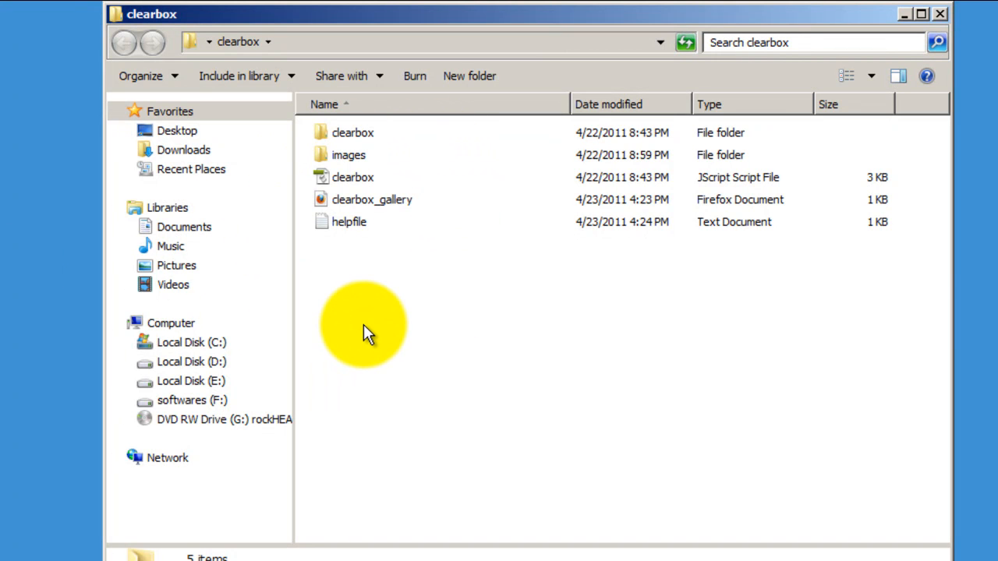
click(371, 200)
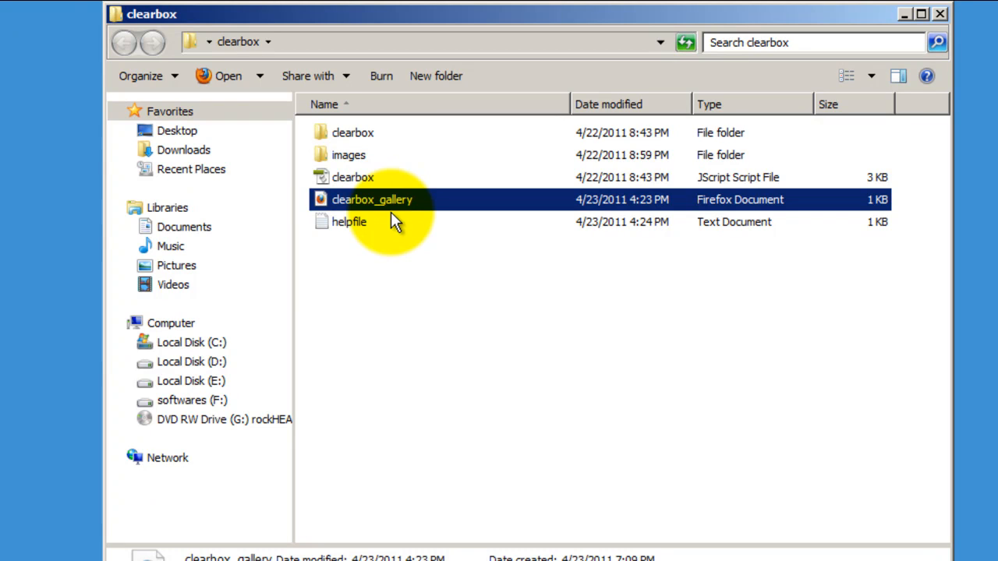
double_click(371, 199)
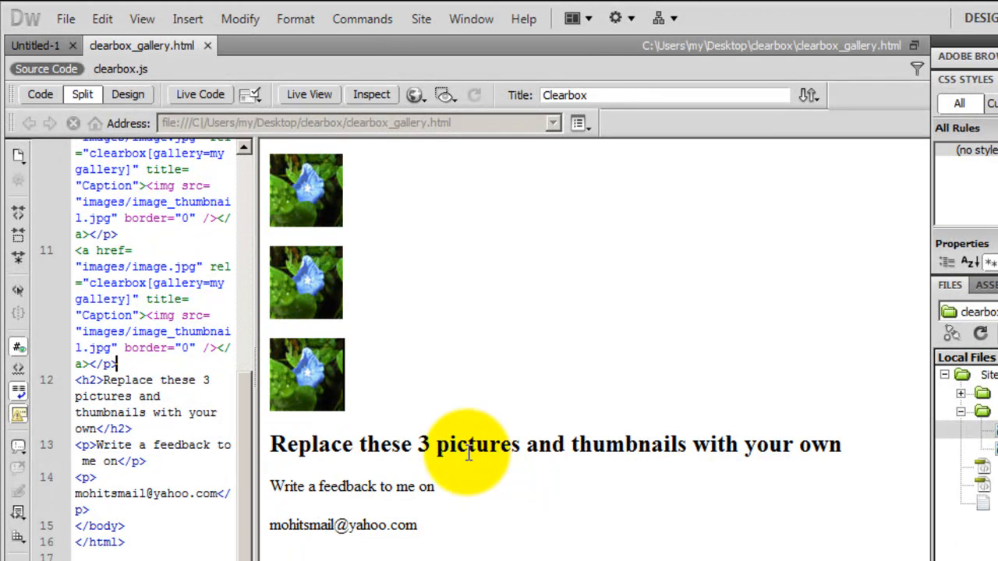
mouse_move(309, 294)
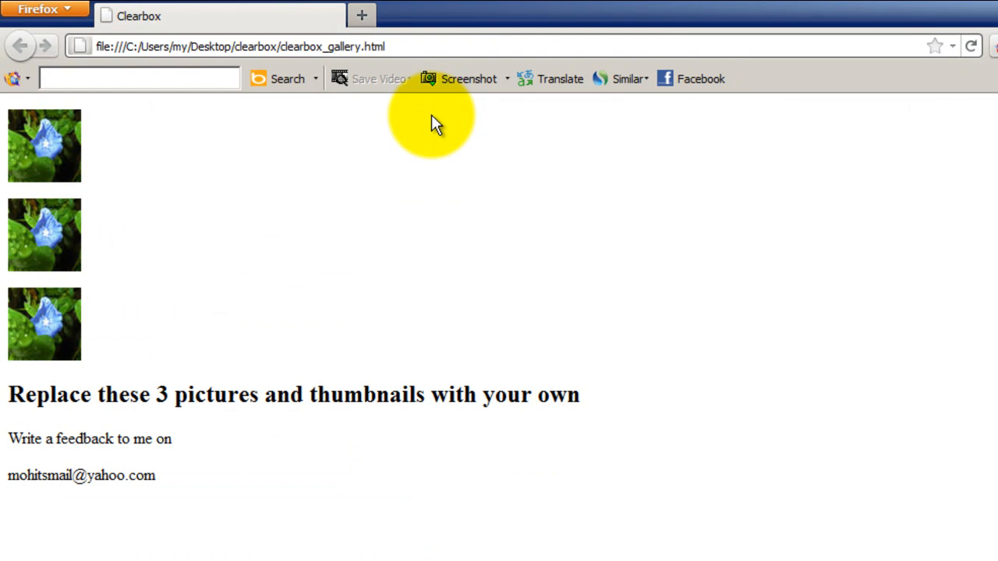
- Open the first thumbnail's large flower image in the Clearbox lightbox, shown as image 1 of 3
click(44, 147)
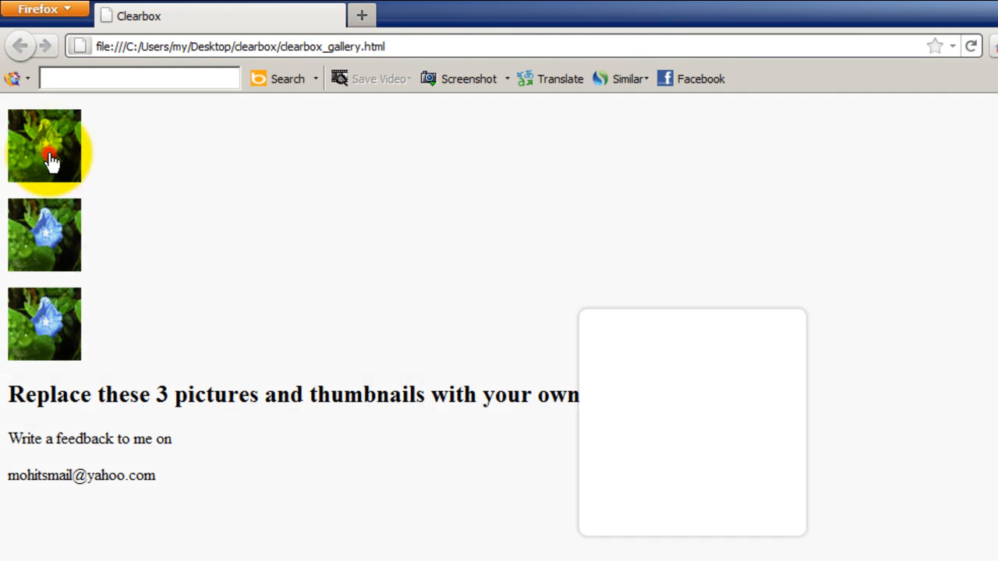
click(44, 148)
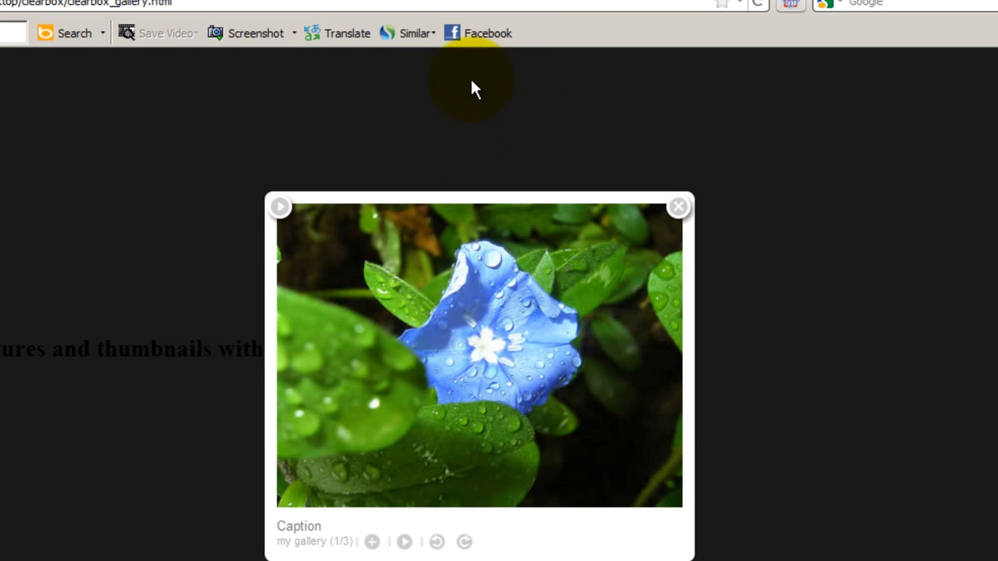
mouse_move(642, 366)
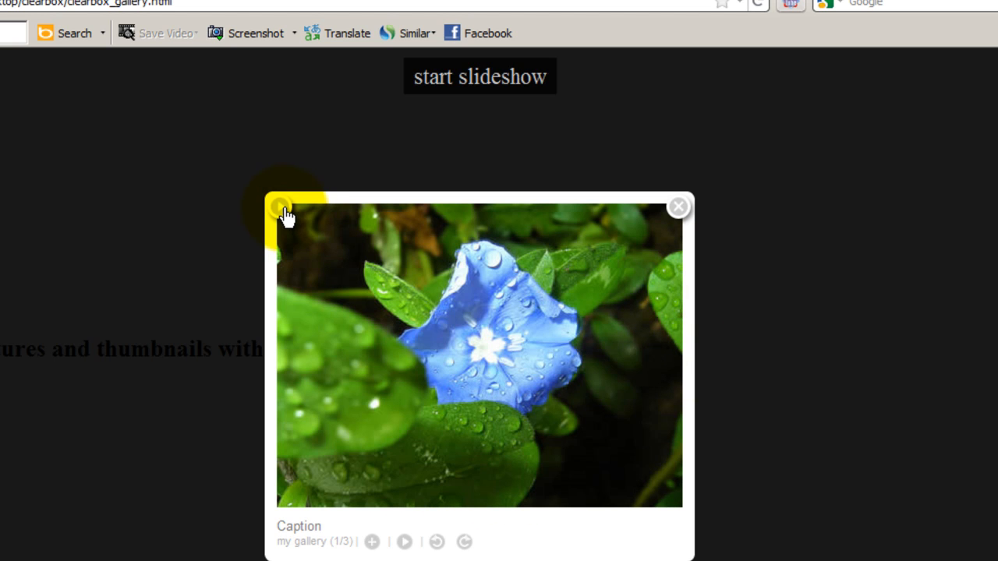
mouse_move(281, 211)
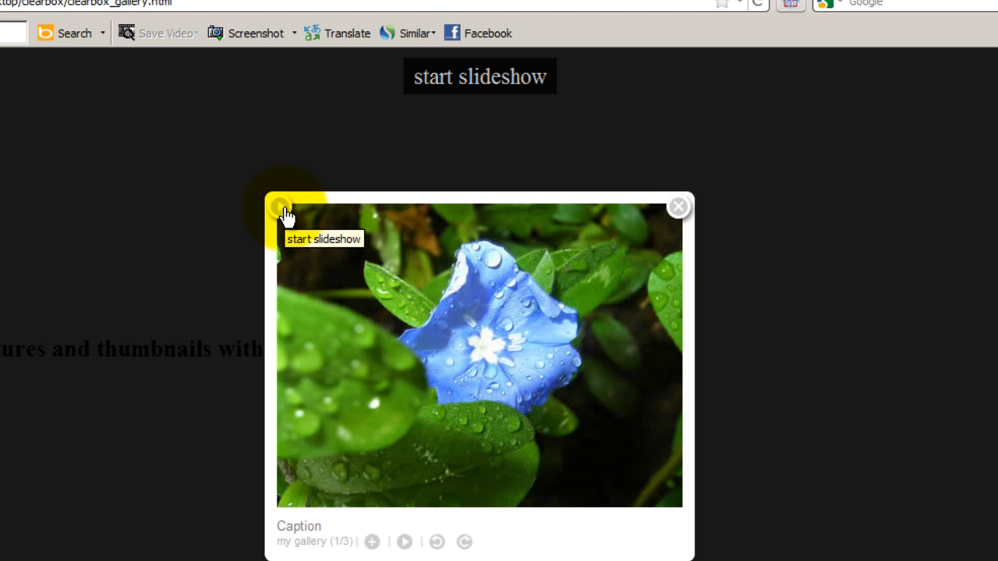
click(280, 206)
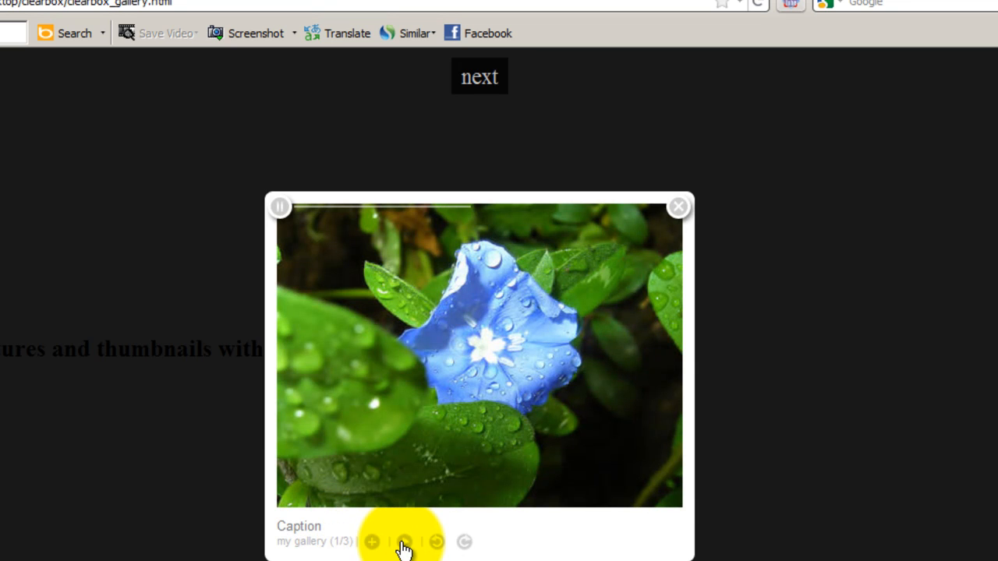
click(405, 543)
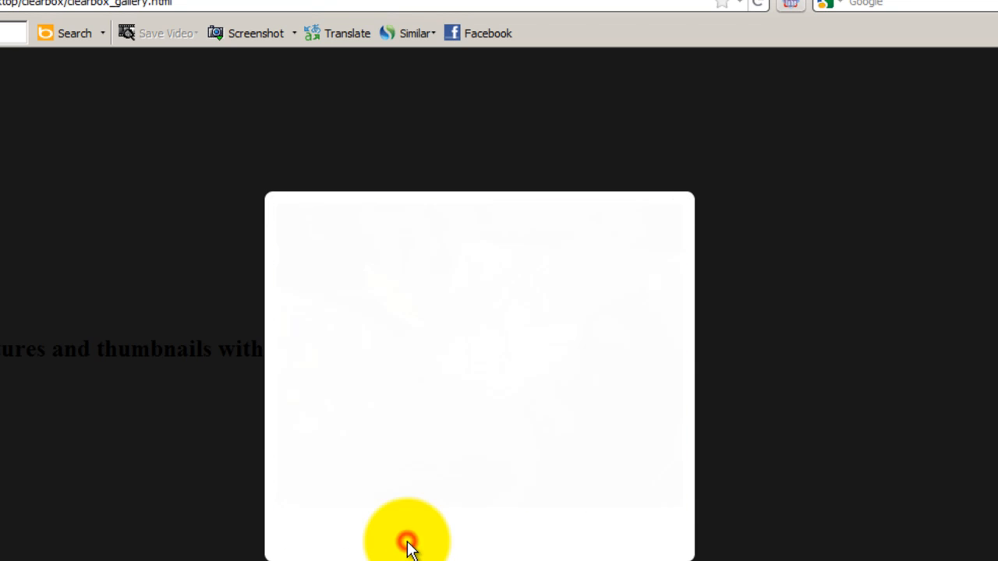
click(406, 543)
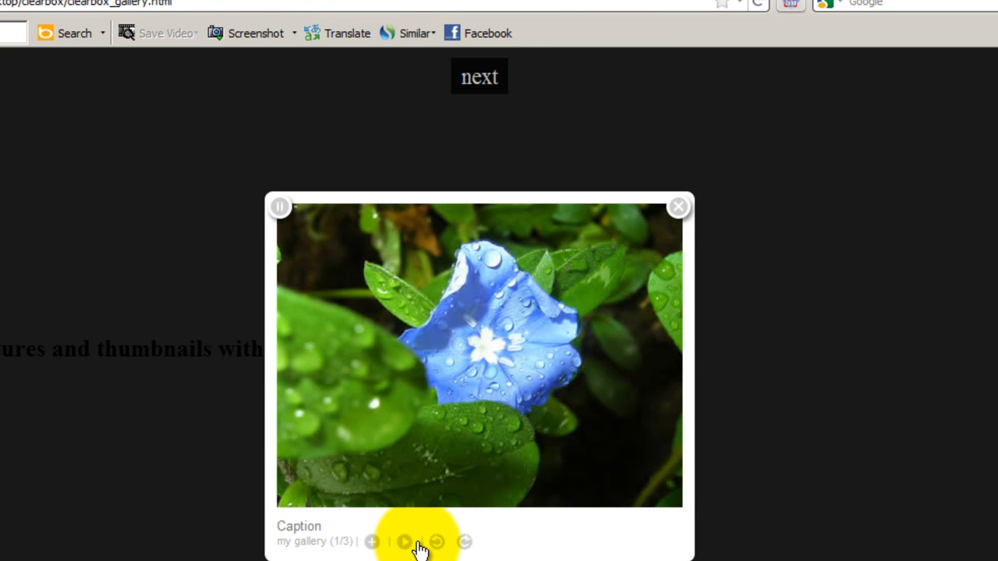
mouse_move(437, 543)
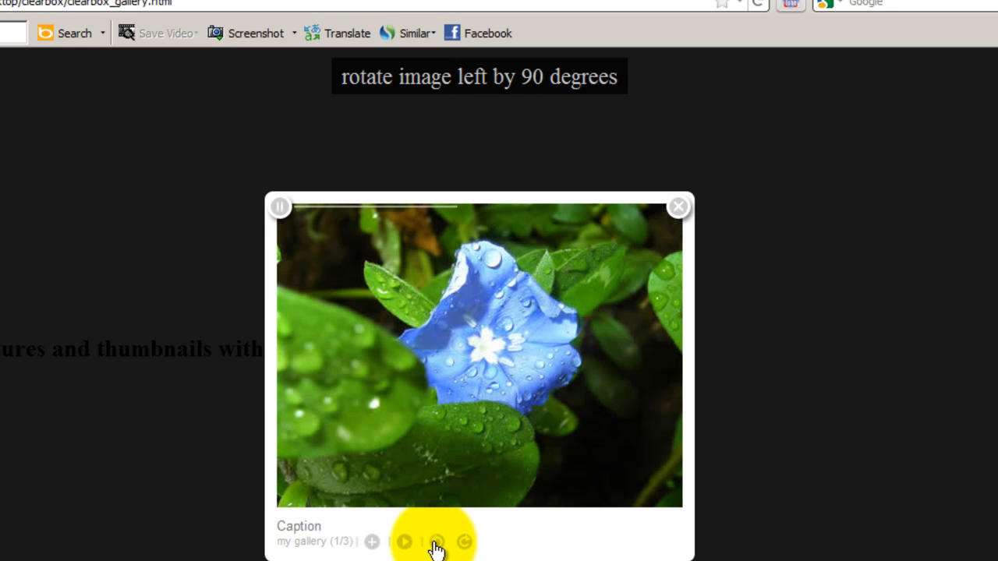
click(436, 541)
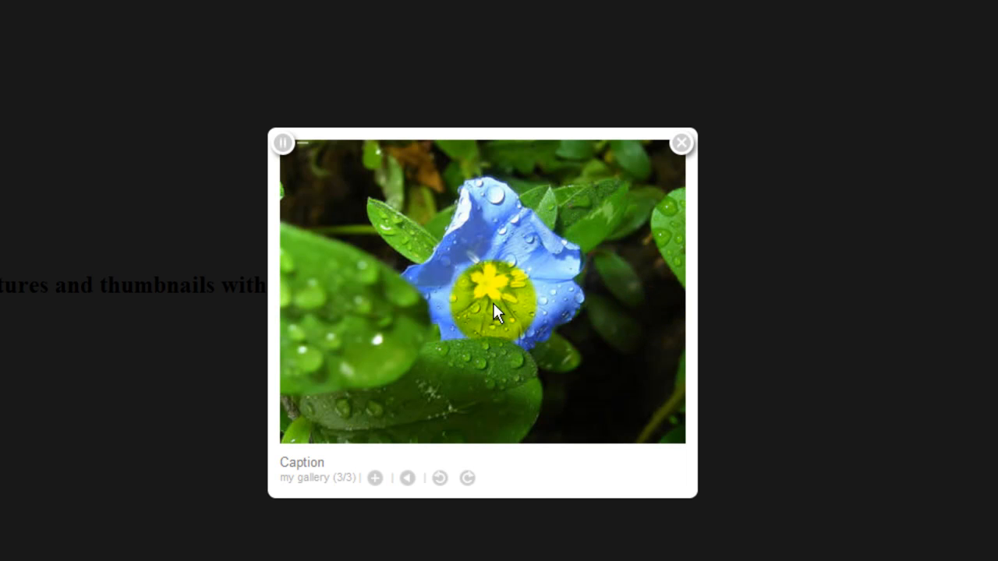
click(284, 144)
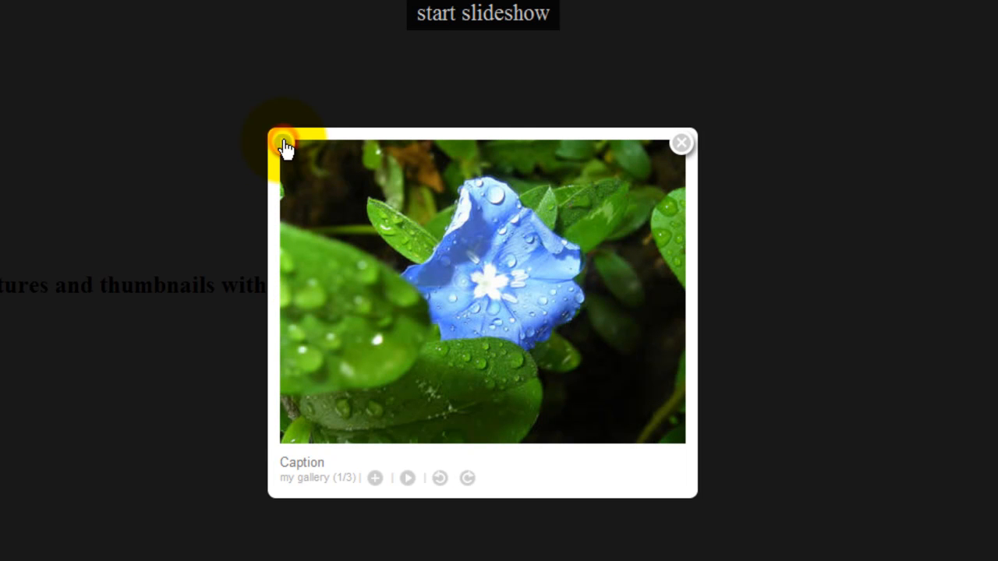
mouse_move(284, 144)
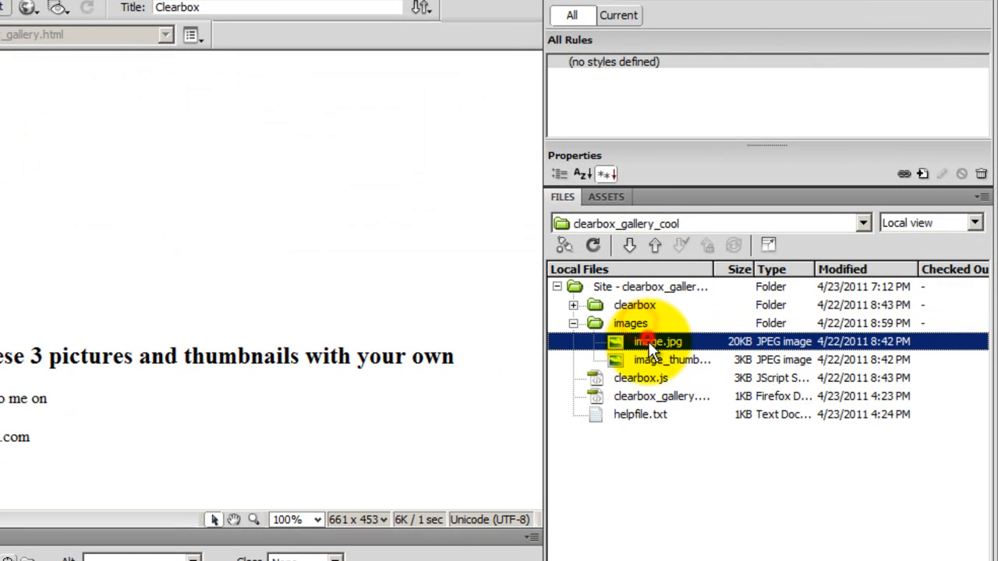
- Start renaming image.jpg in the Files panel images folder, then leave the name unchanged
double_click(659, 341)
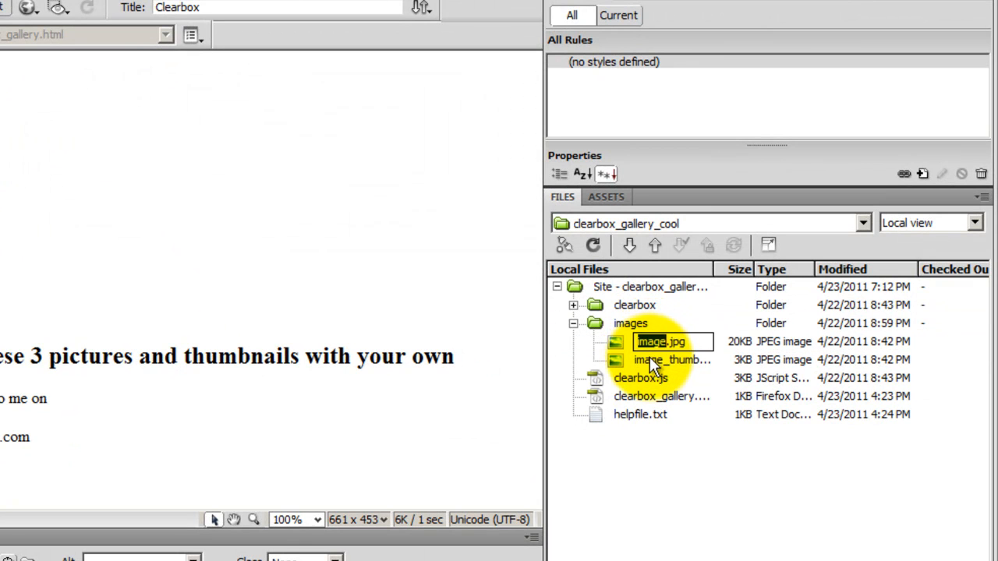
click(670, 359)
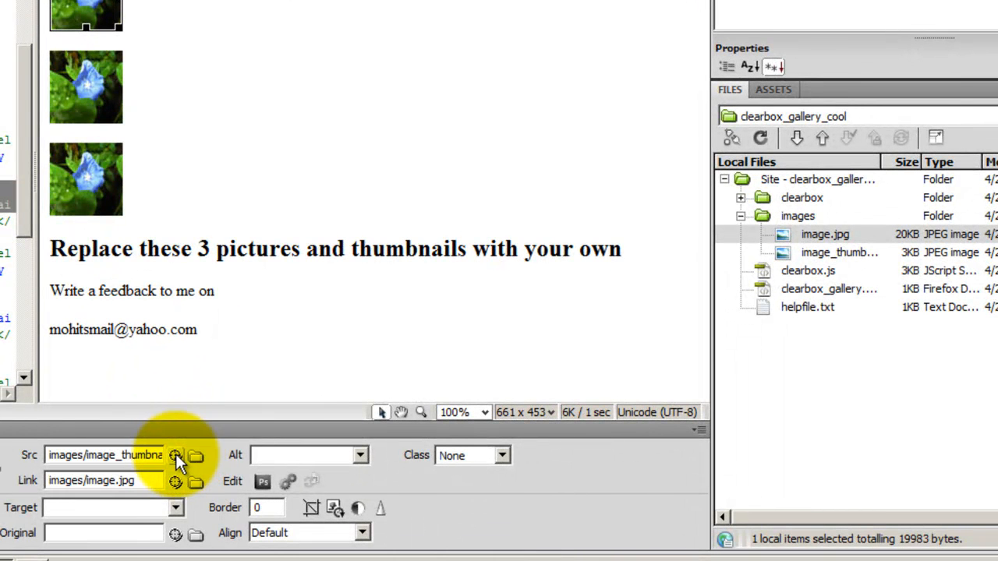
drag(176, 455, 783, 234)
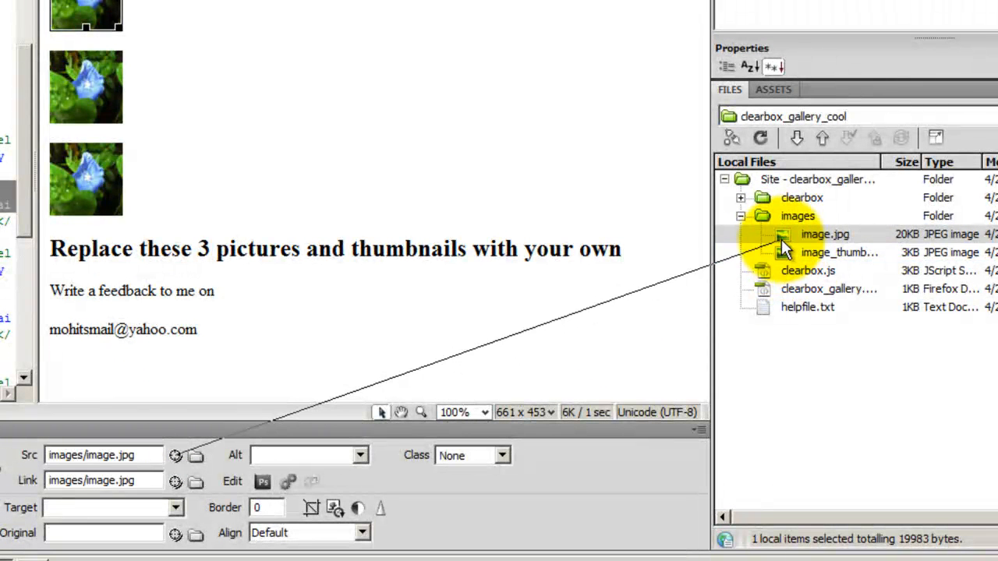
click(798, 215)
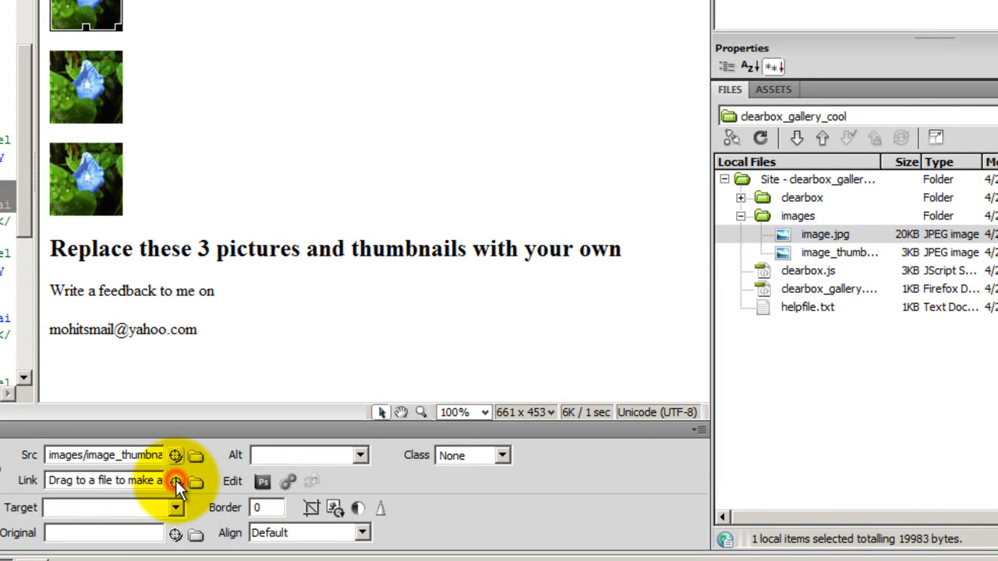
click(176, 481)
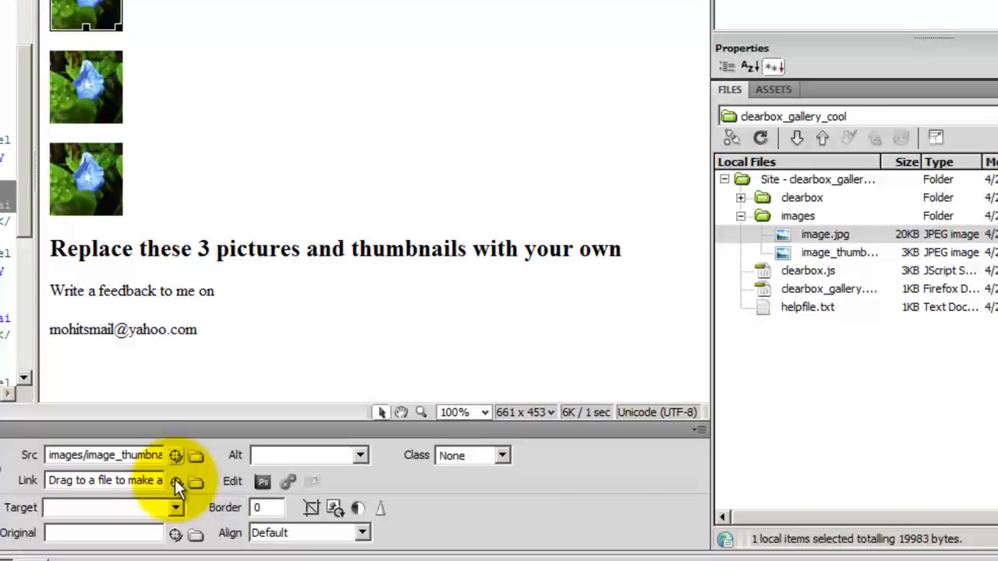
drag(176, 481, 745, 306)
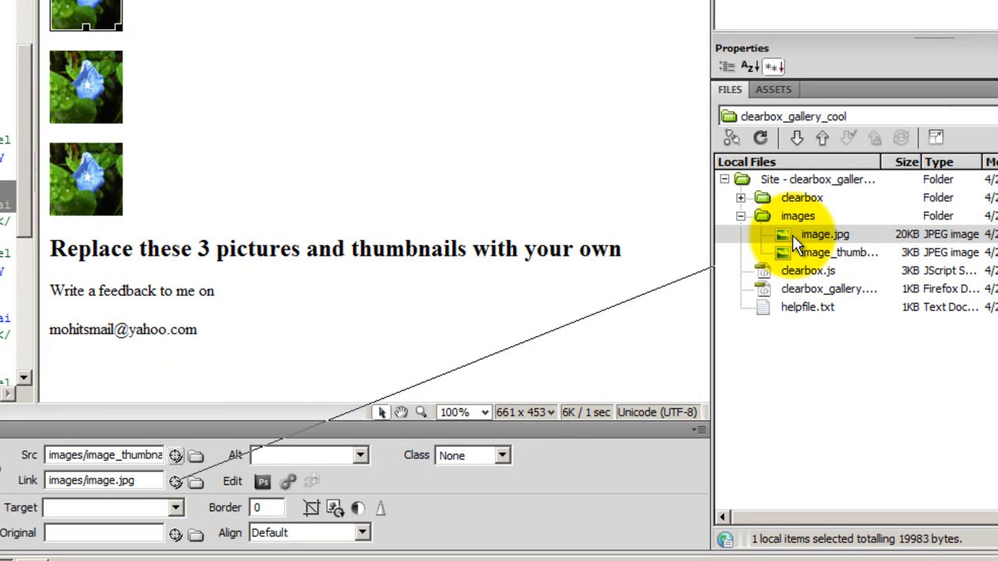
click(839, 253)
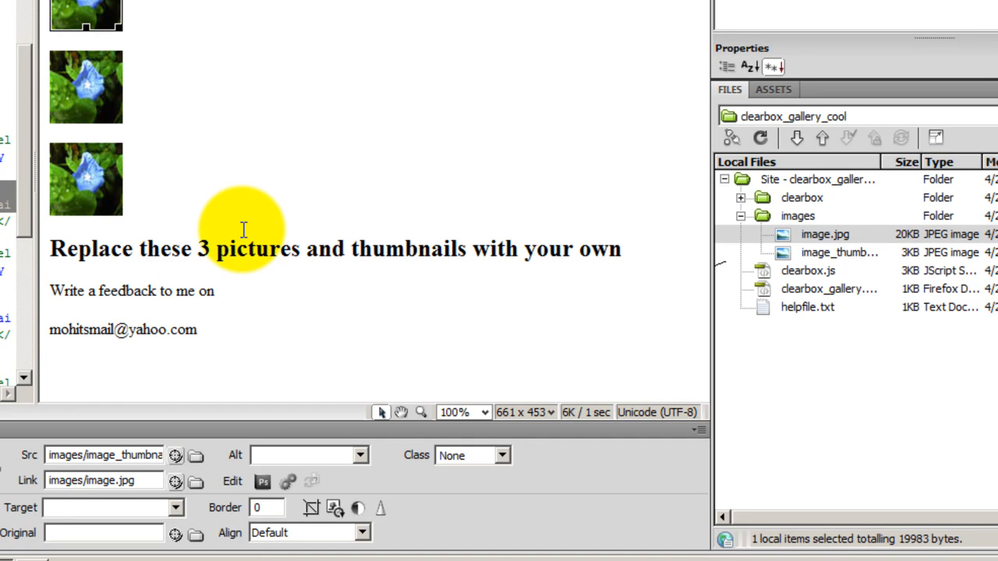
mouse_move(35, 85)
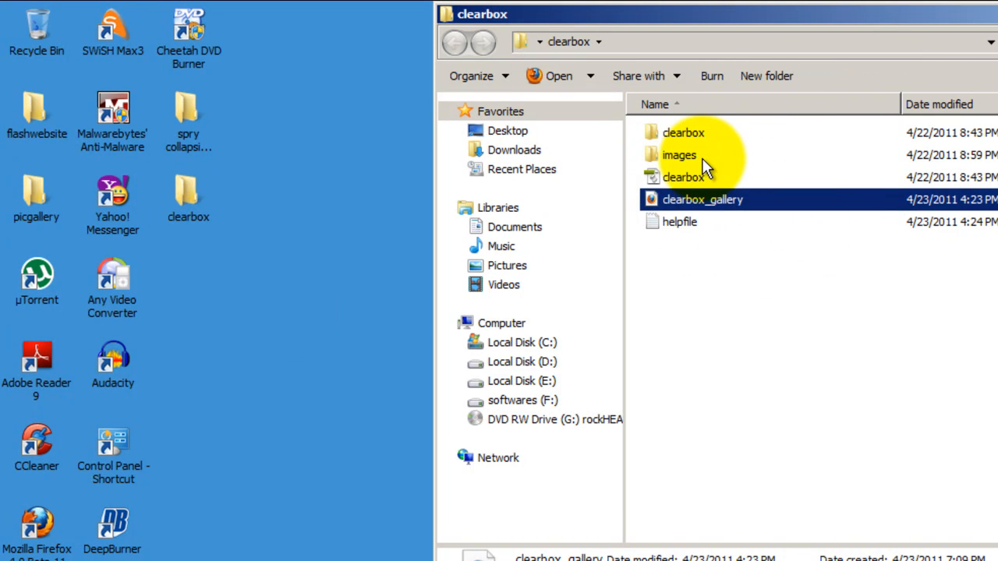
- Open the clearbox images folder and view the image_thumbnail file's details
double_click(680, 154)
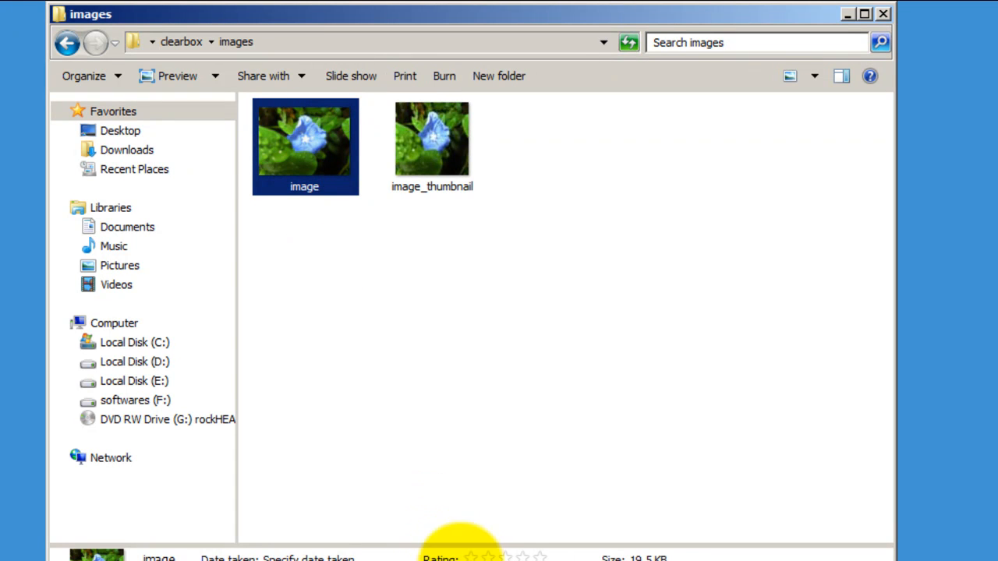
click(433, 147)
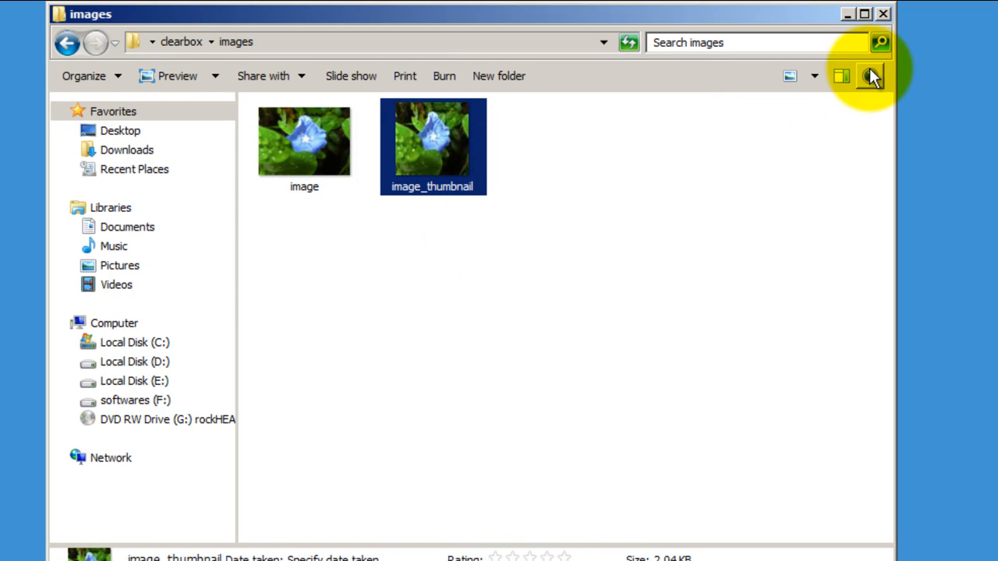
mouse_move(558, 351)
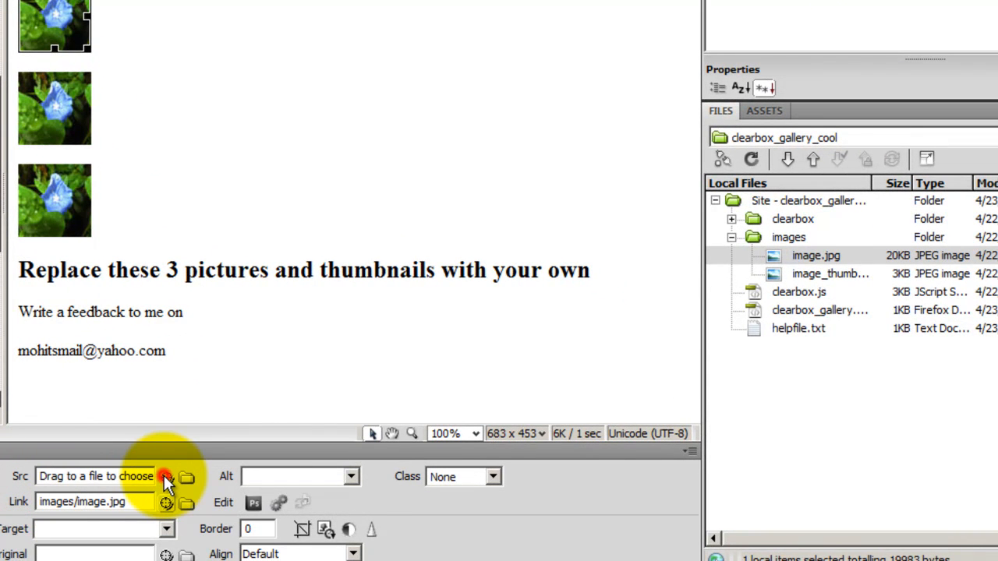
- Point the thumbnail's source to images/image_thumbnail.jpg, link it to images/image.jpg, and check the other thumbnails
drag(165, 477, 817, 273)
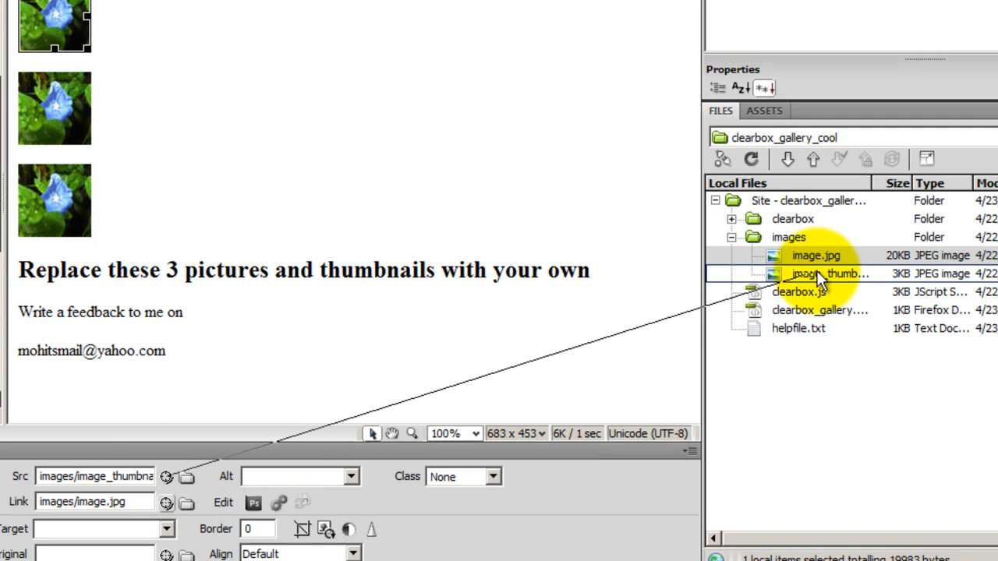
click(815, 256)
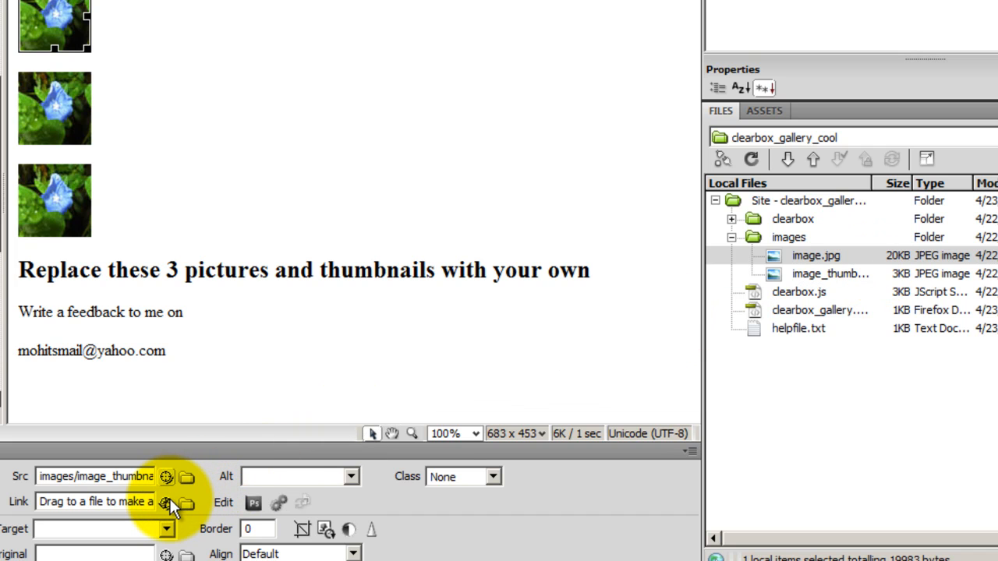
click(54, 109)
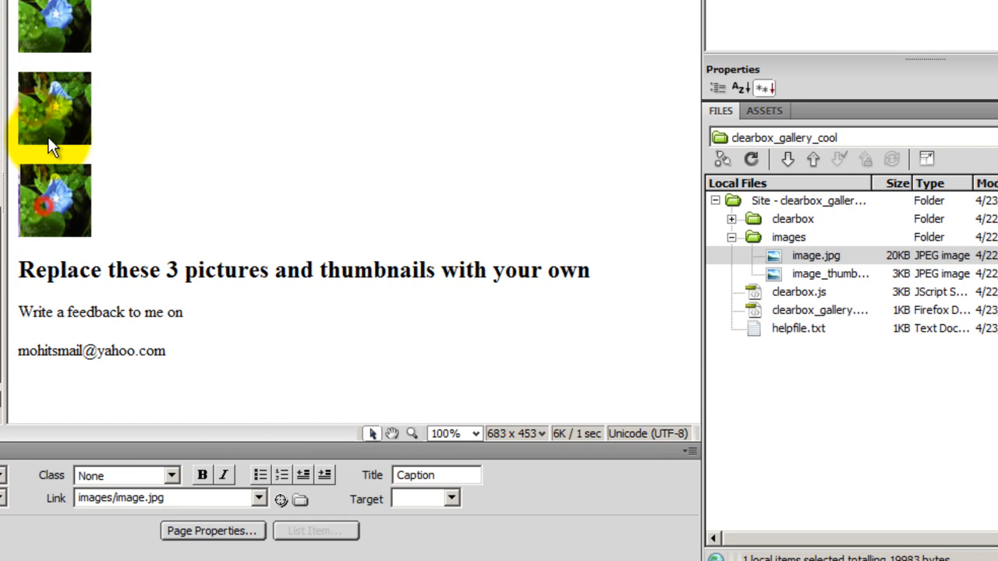
click(54, 200)
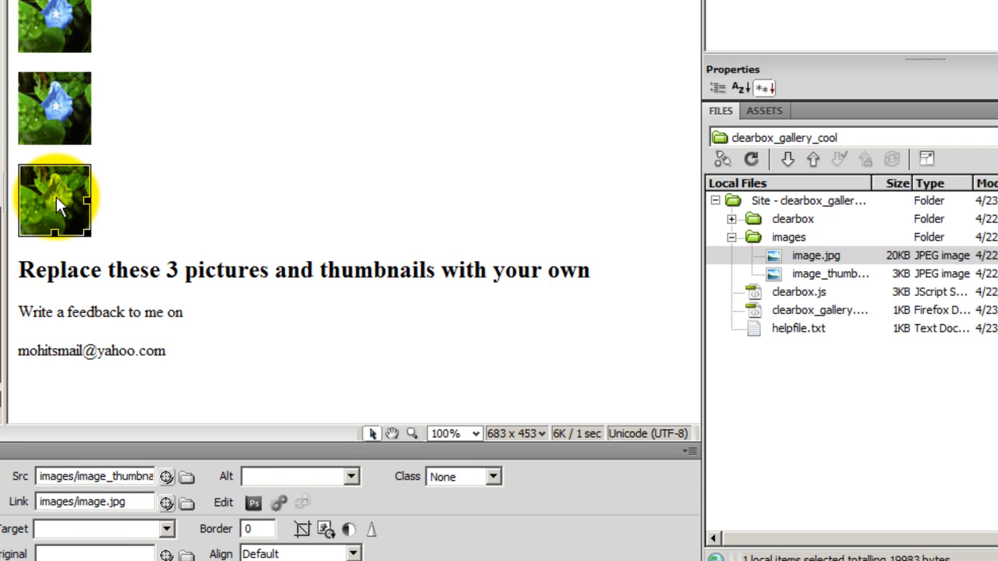
click(81, 91)
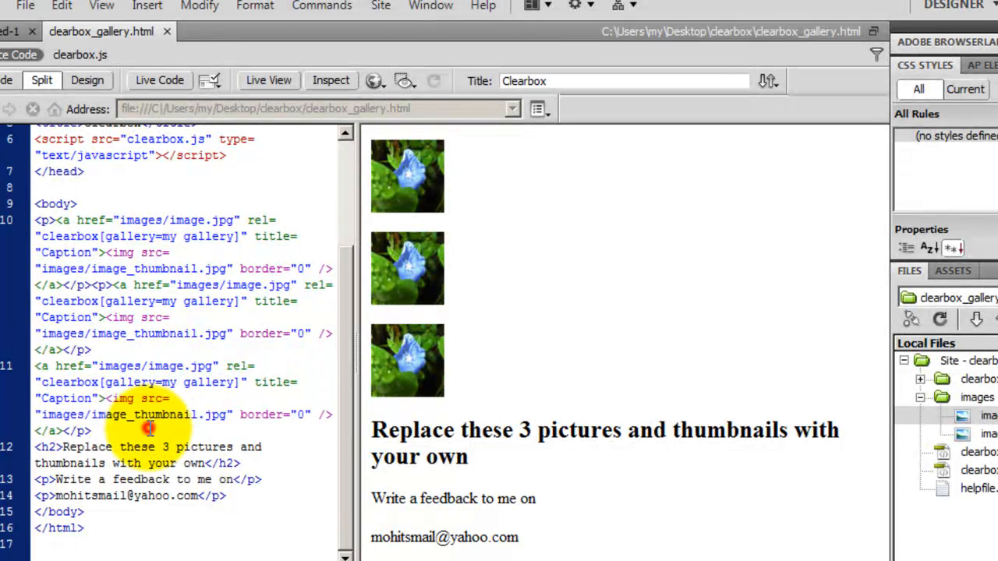
- Inspect the code of the last thumbnail's clearbox gallery link in Split view
click(148, 427)
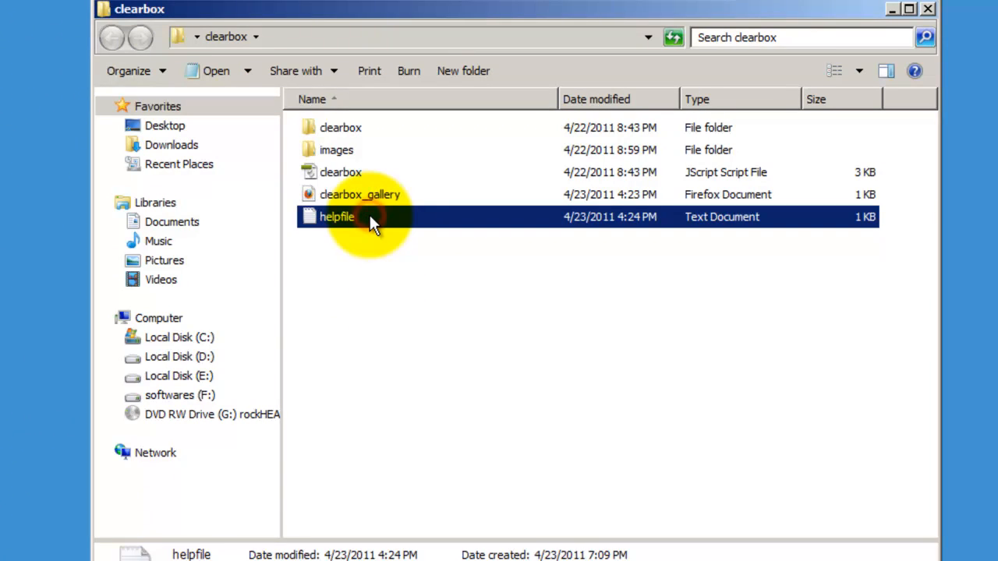
- Open helpfile in Notepad and copy the third <p><a href...> gallery code line
double_click(337, 217)
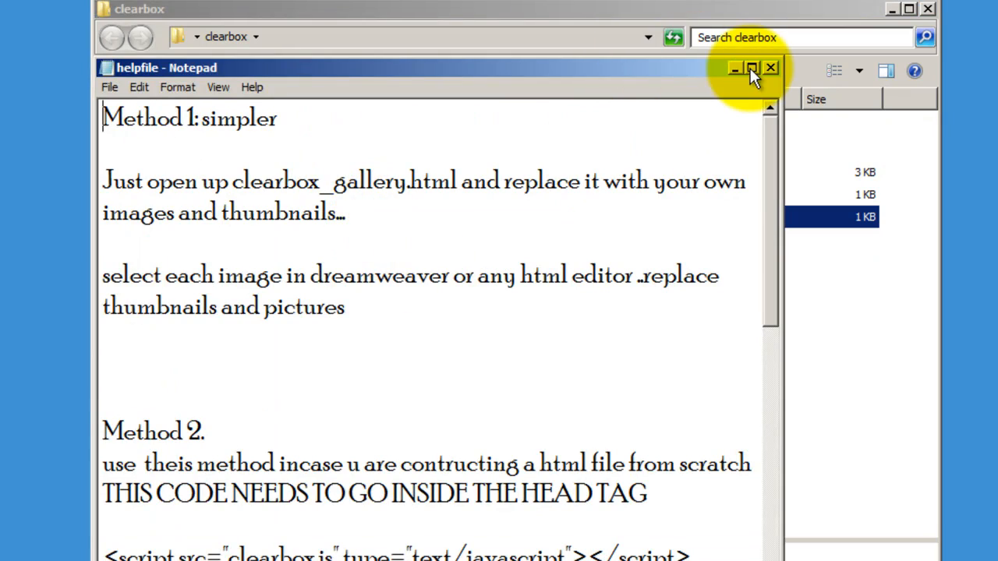
click(752, 68)
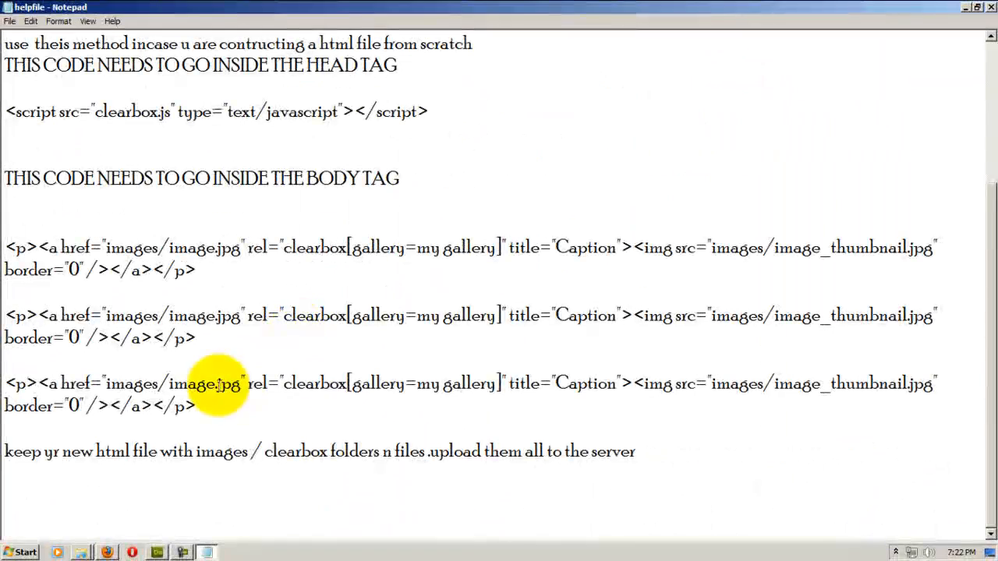
triple_click(102, 384)
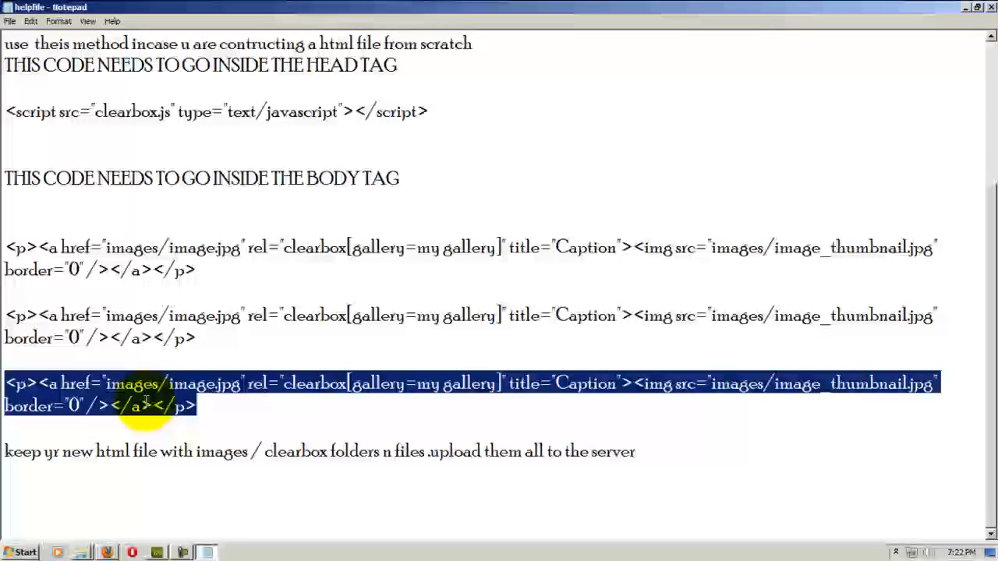
right_click(143, 405)
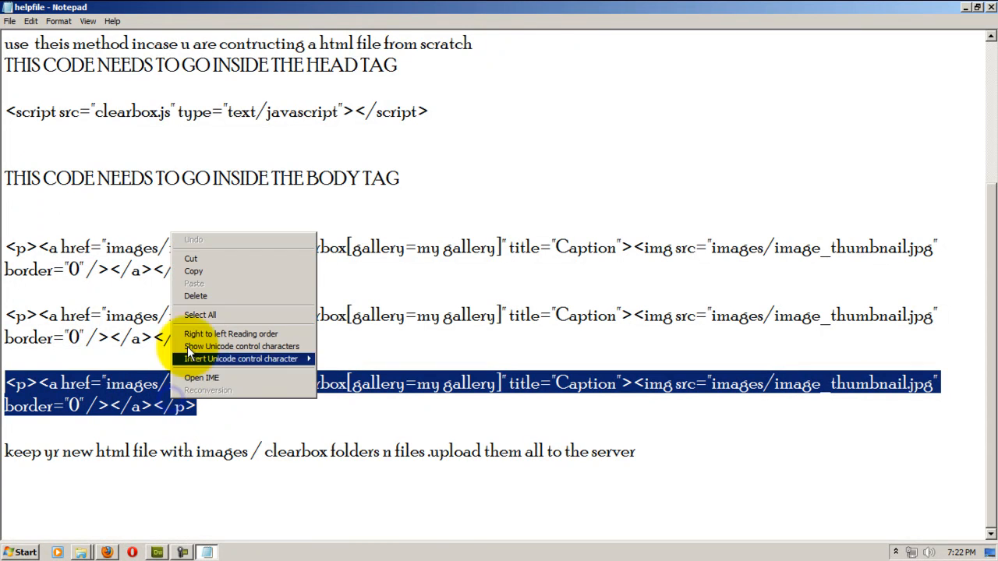
click(206, 268)
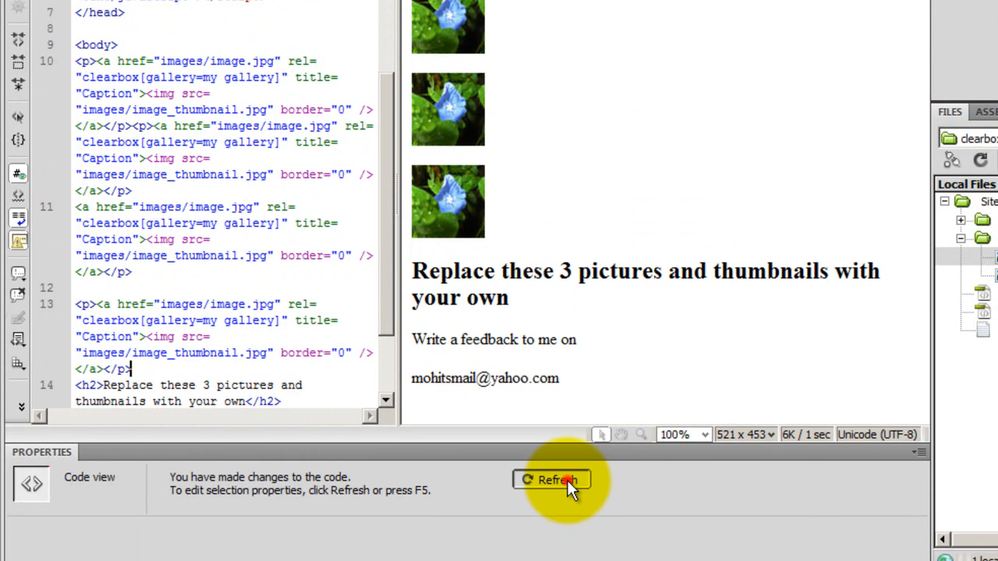
- Refresh the design to show the pasted fourth thumbnail paragraph
click(552, 481)
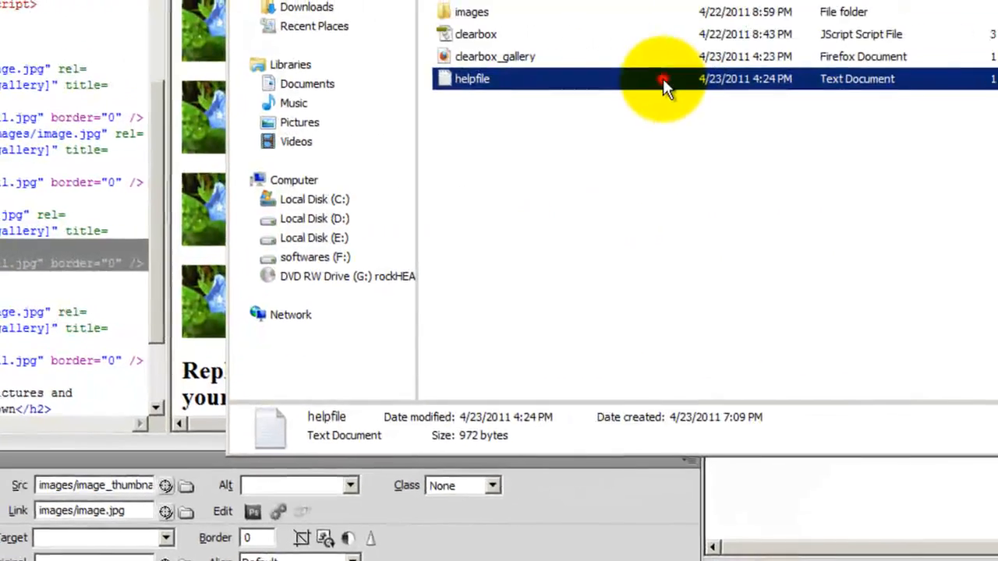
- Reopen helpfile in Notepad, select the last gallery code line, then deselect it
double_click(471, 78)
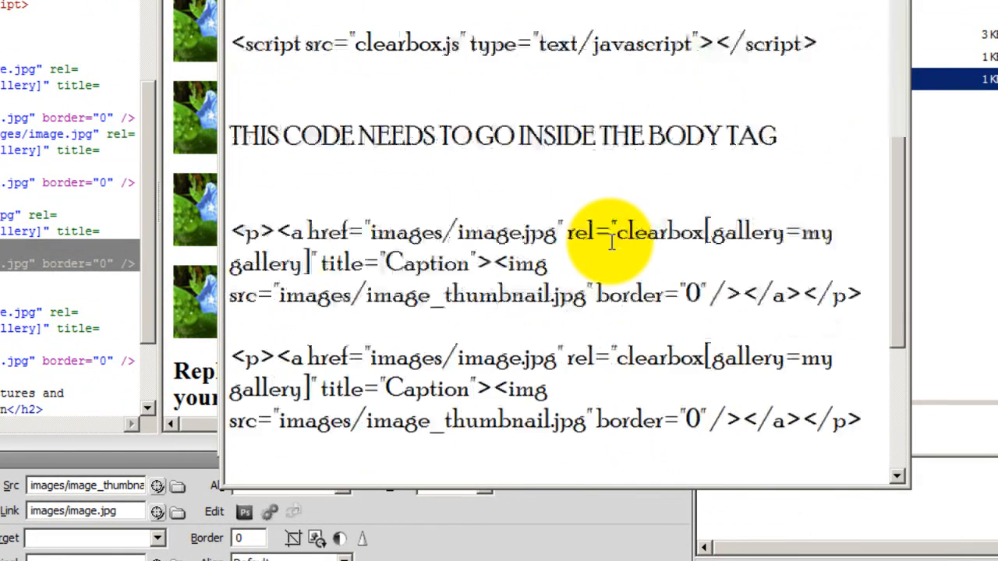
scroll(down, 3)
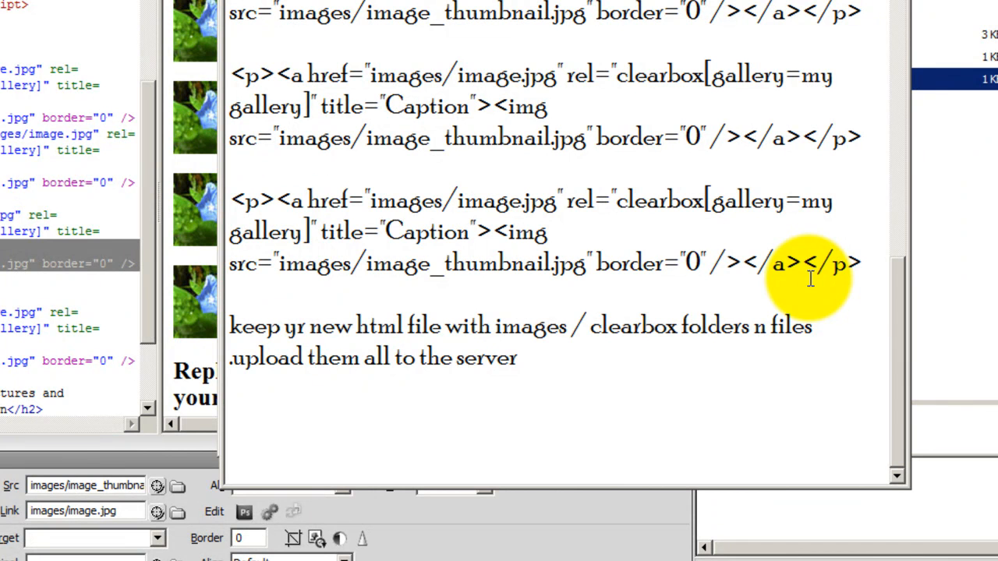
mouse_move(242, 201)
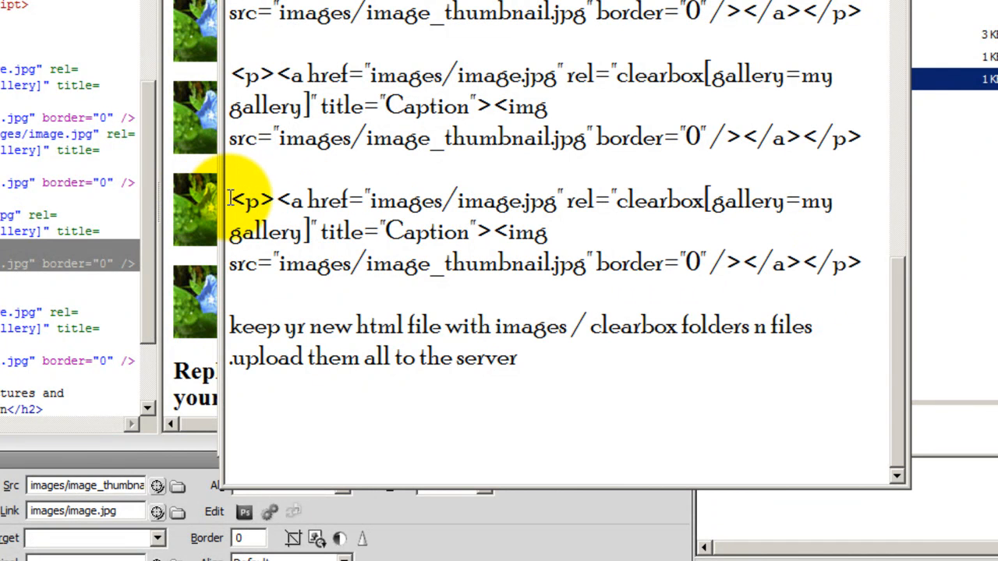
drag(228, 200, 546, 232)
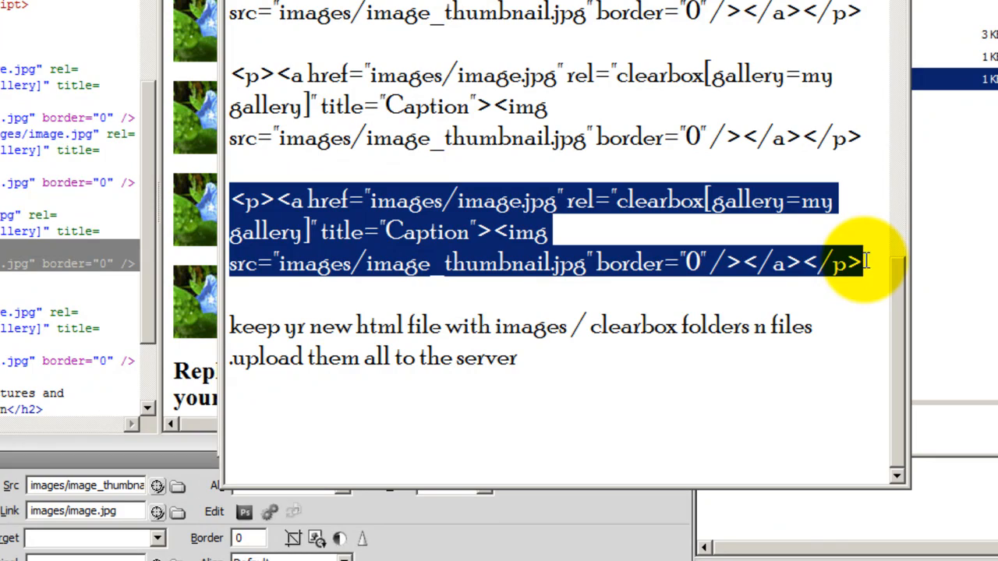
click(320, 231)
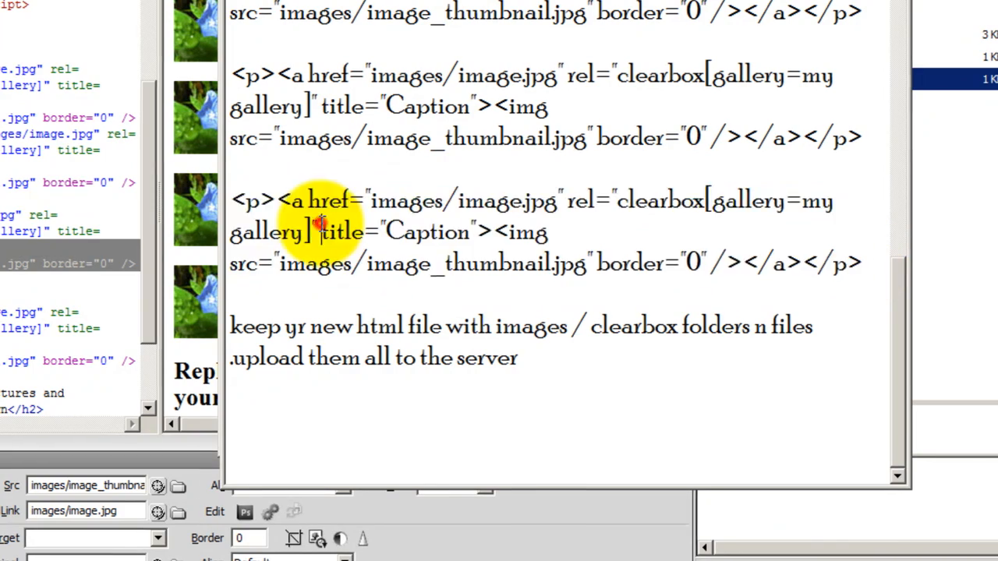